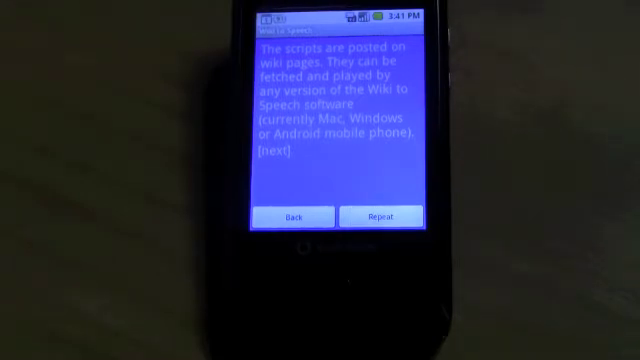
- Advance through the narration pages on wiki-hosted scripts and leaving the web page
click(284, 154)
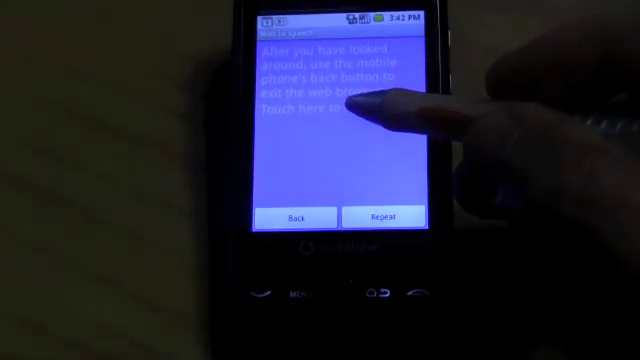
click(340, 104)
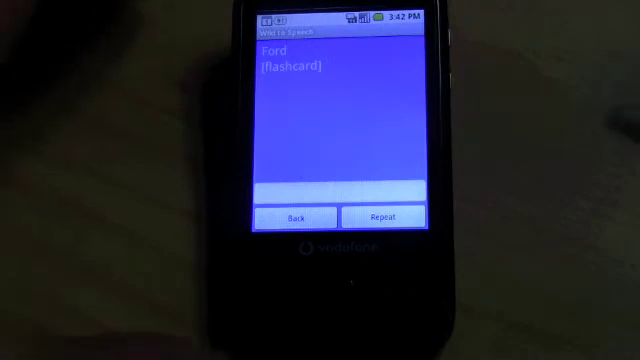
- Answer the Ford flashcard by entering the word "car"
click(340, 188)
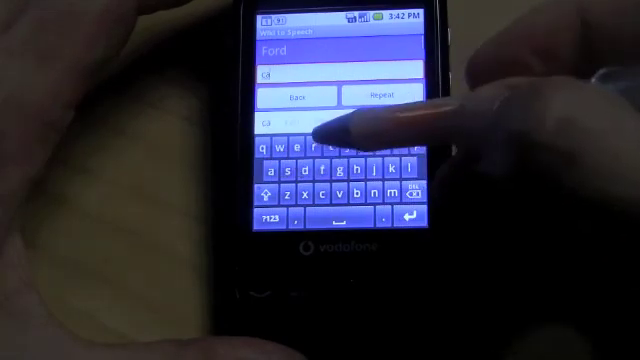
text(car)
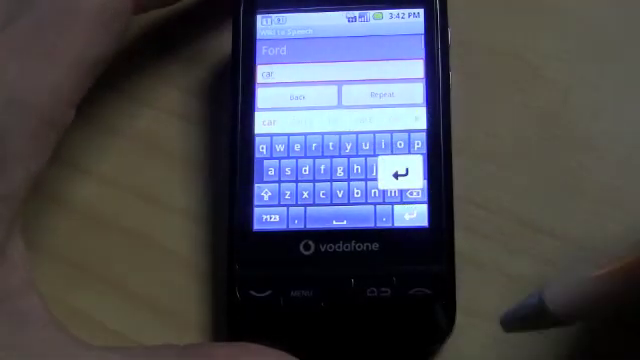